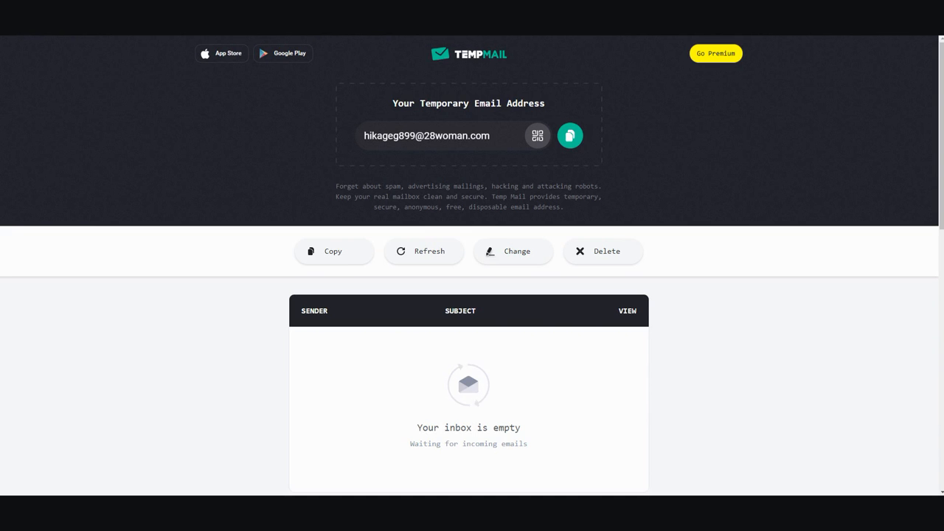
{"action": "mouse_move", "coordinate": [107, 55]}
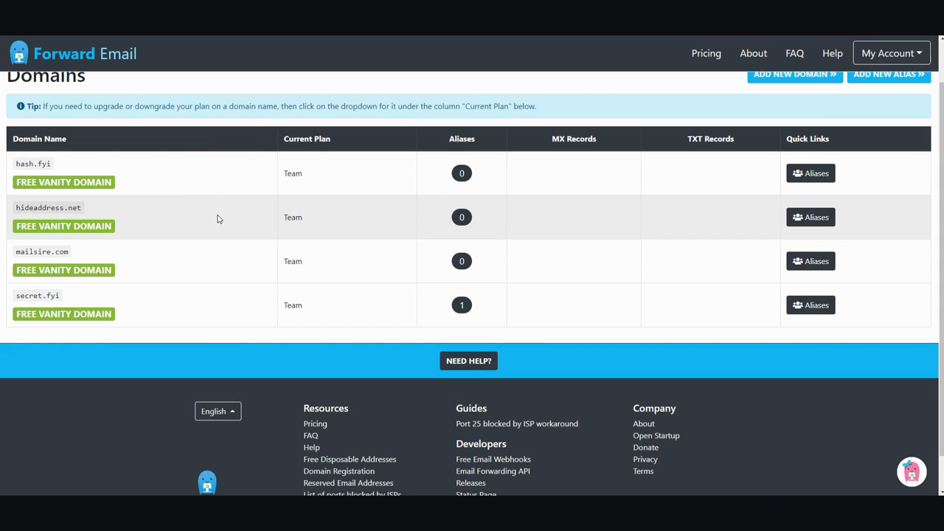
{"action": "mouse_move", "coordinate": [222, 218]}
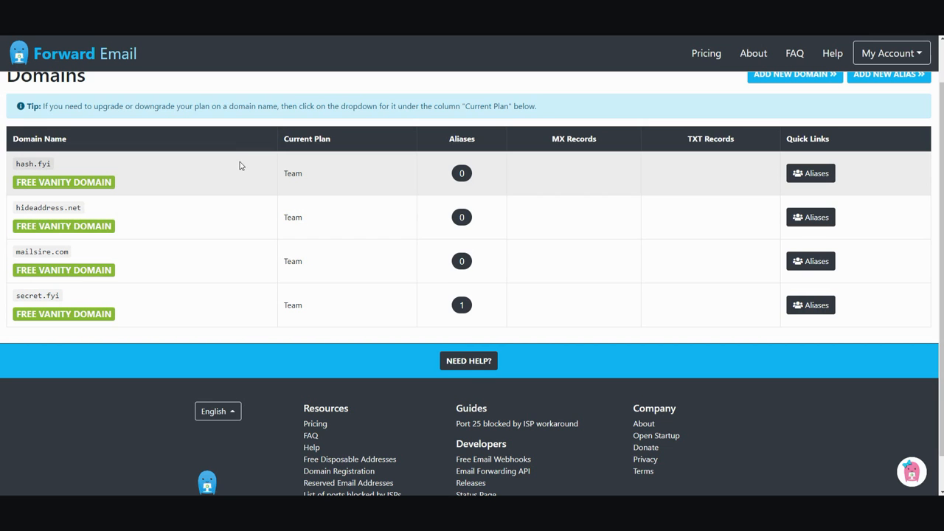
{"action": "mouse_move", "coordinate": [33, 163]}
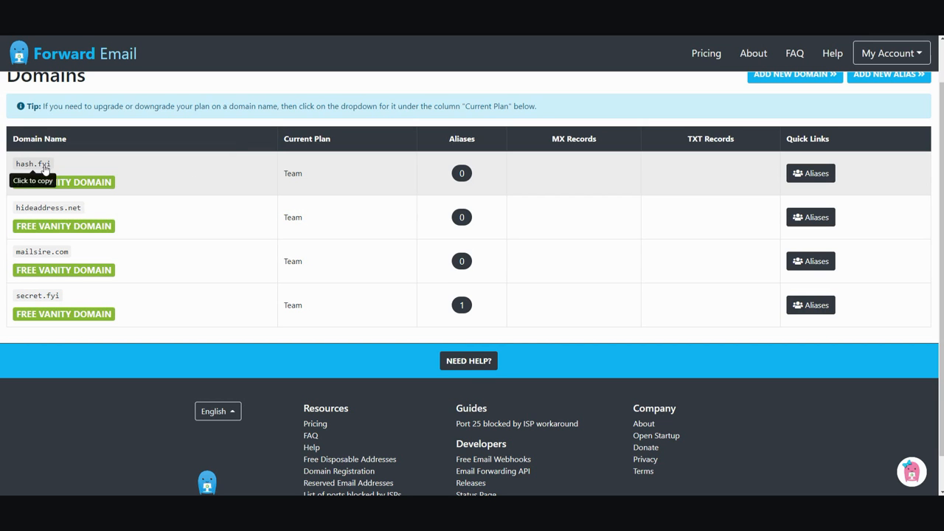
{"action": "mouse_move", "coordinate": [100, 291]}
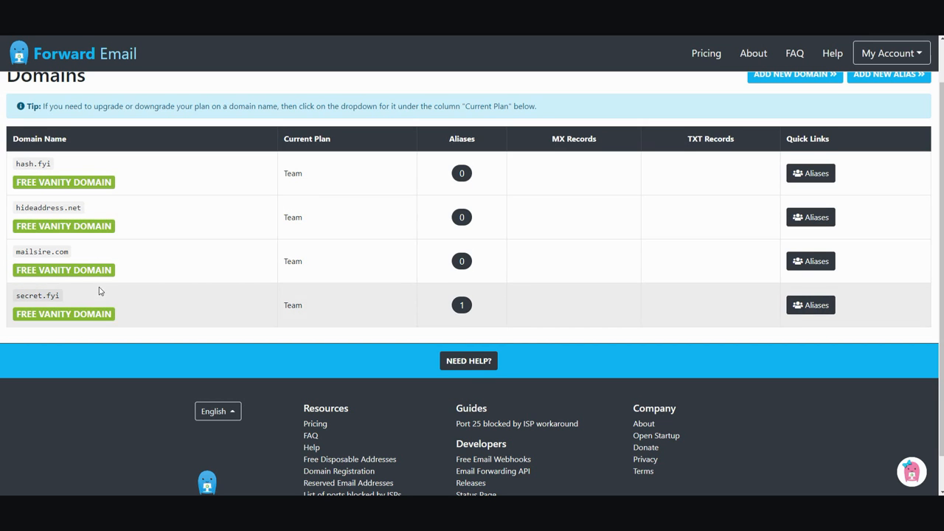
{"action": "mouse_move", "coordinate": [124, 151]}
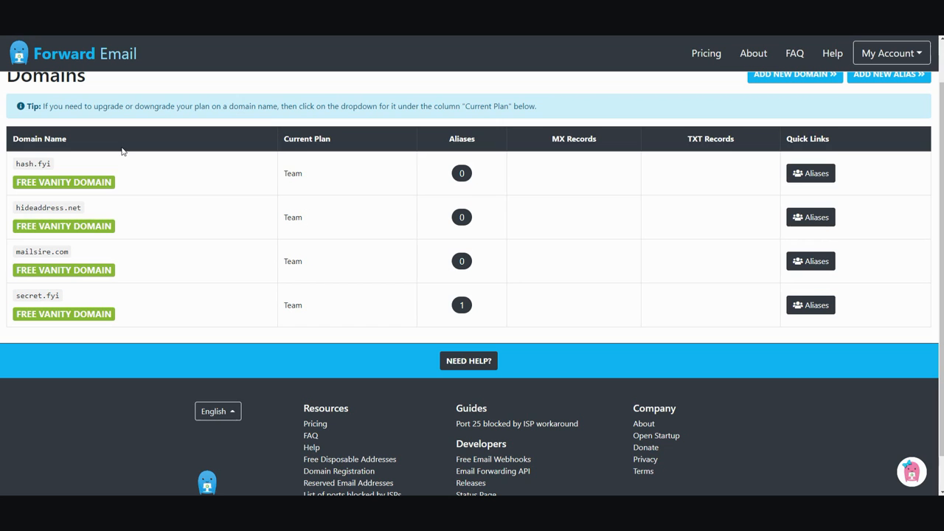
{"action": "mouse_move", "coordinate": [96, 211]}
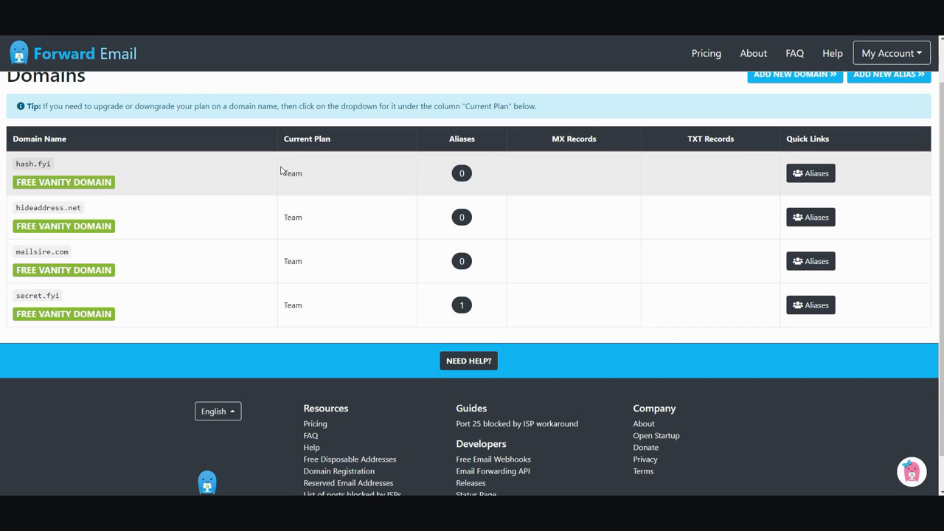
{"action": "mouse_move", "coordinate": [461, 173]}
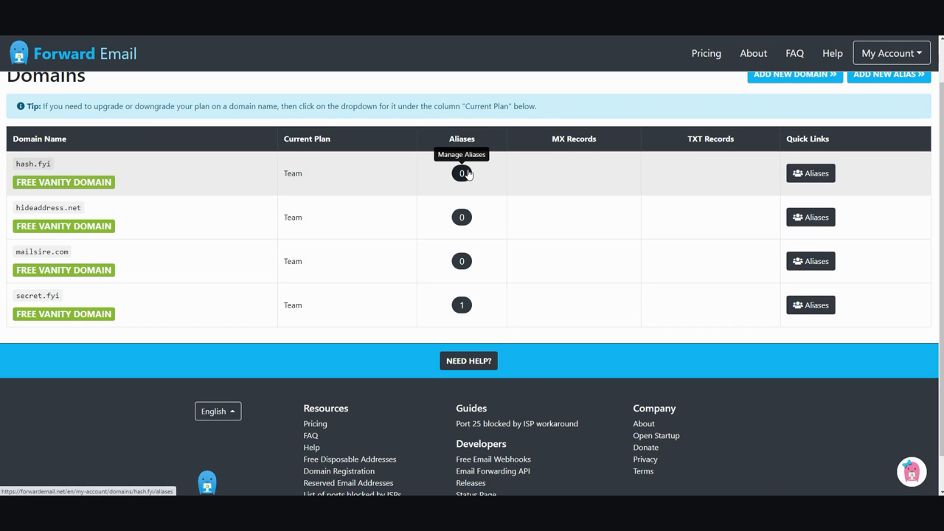
{"action": "mouse_move", "coordinate": [411, 192]}
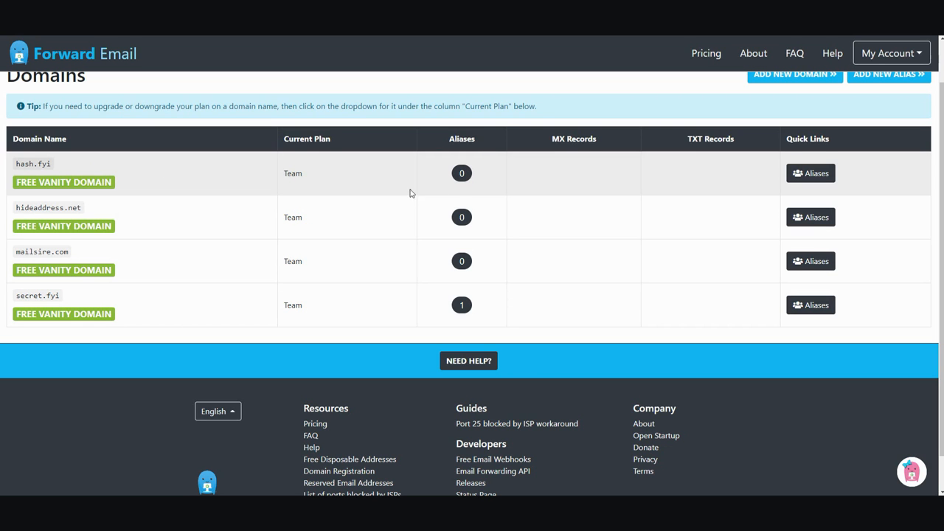
{"action": "mouse_move", "coordinate": [462, 174]}
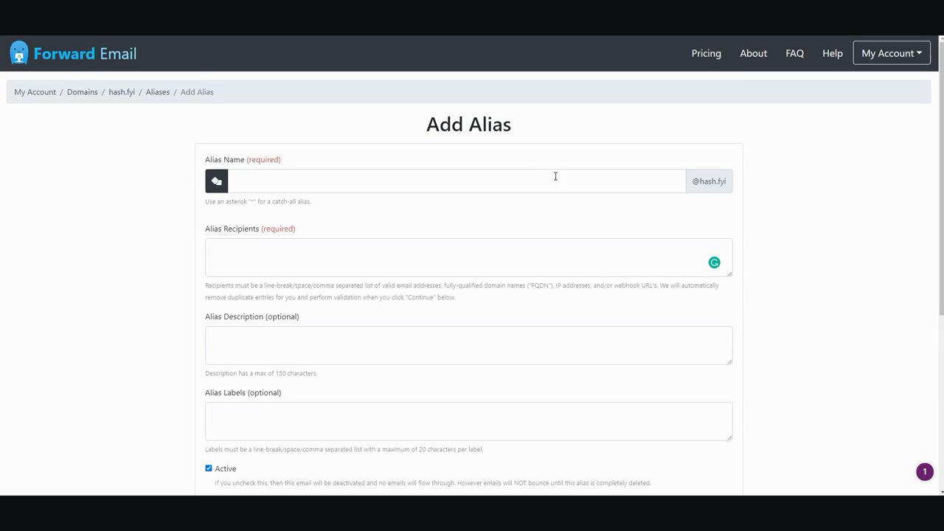
{"action": "mouse_move", "coordinate": [630, 183]}
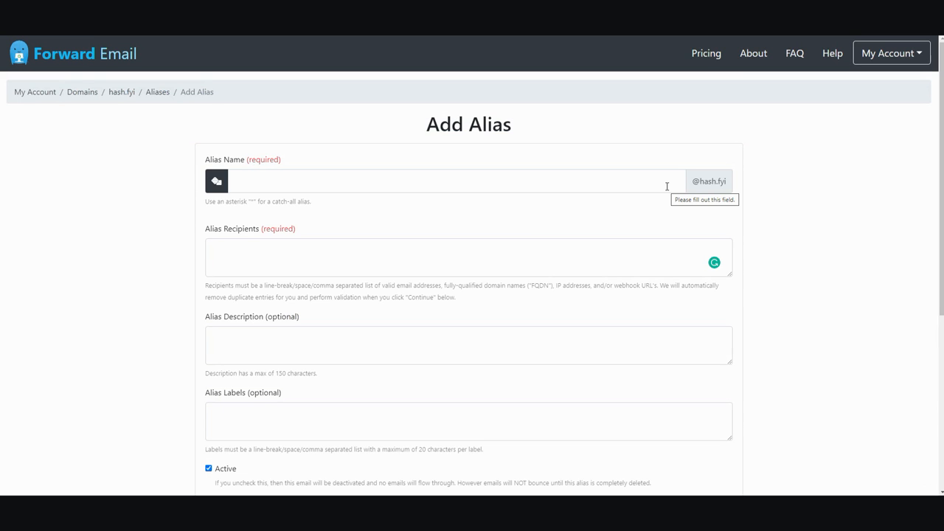
{"action": "mouse_move", "coordinate": [729, 189]}
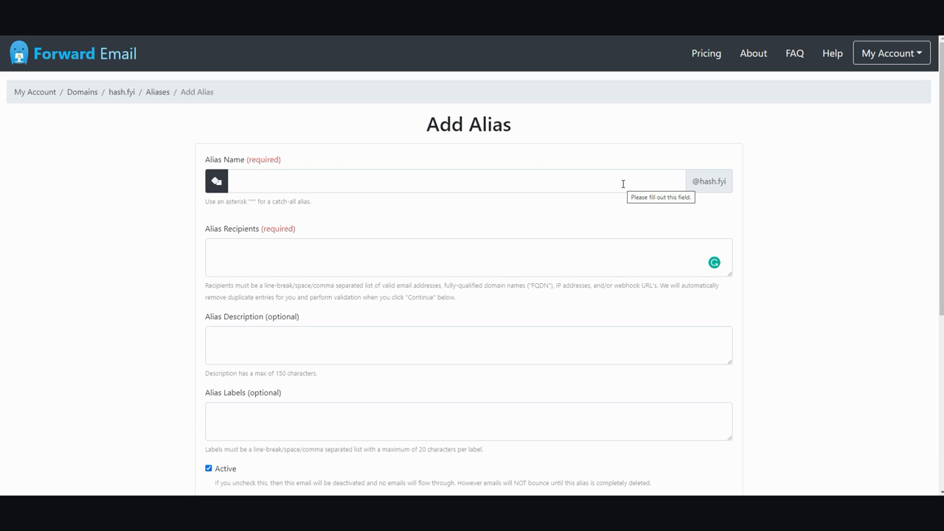
{"action": "mouse_move", "coordinate": [743, 185]}
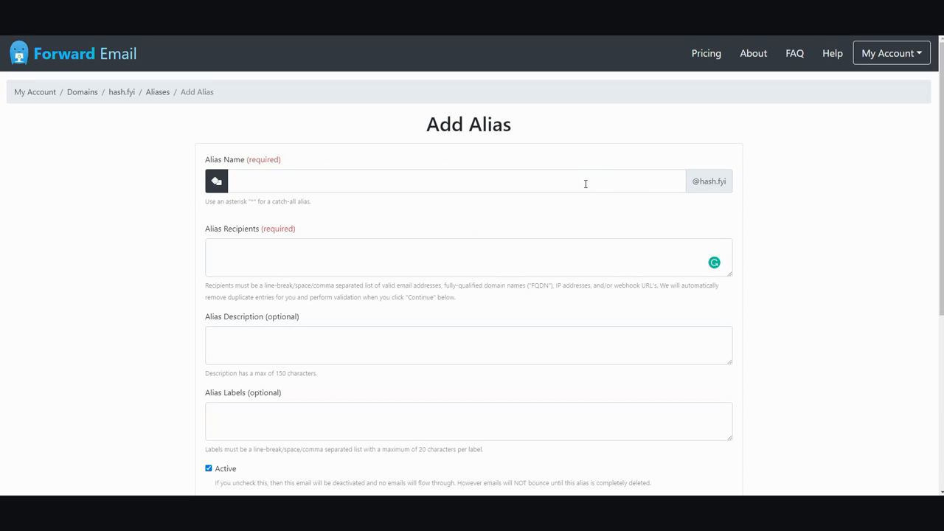
{"action": "mouse_move", "coordinate": [693, 191]}
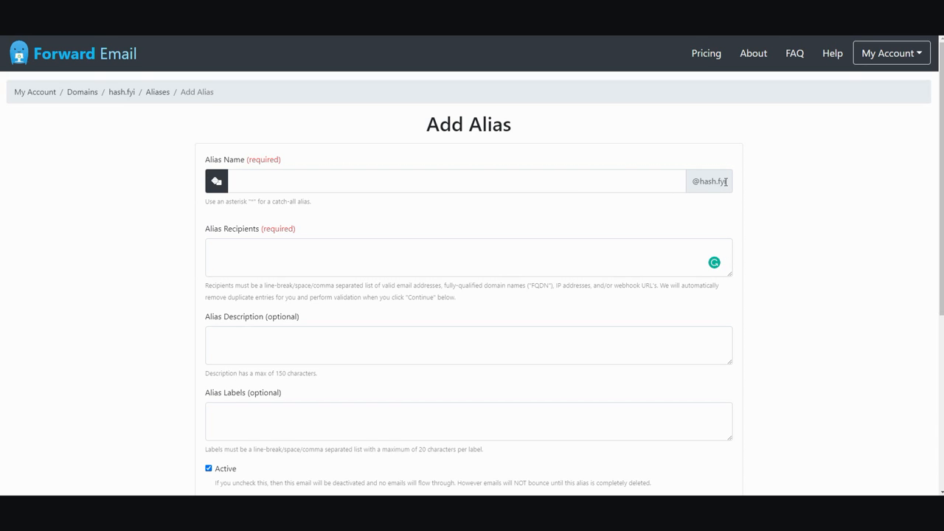
{"action": "mouse_move", "coordinate": [703, 186]}
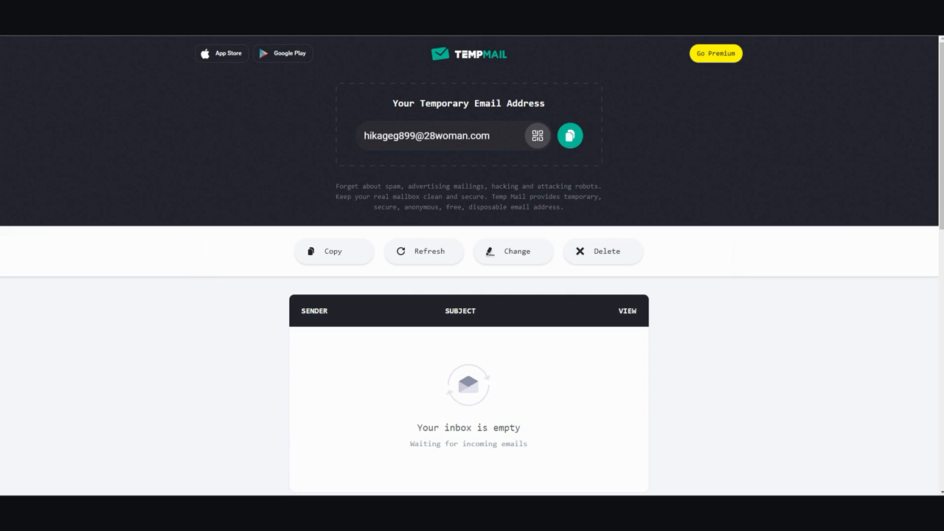
Copy the Temp Mail address into Alias Recipients and submit the Add Alias form.
{"action": "double_click", "coordinate": [426, 136]}
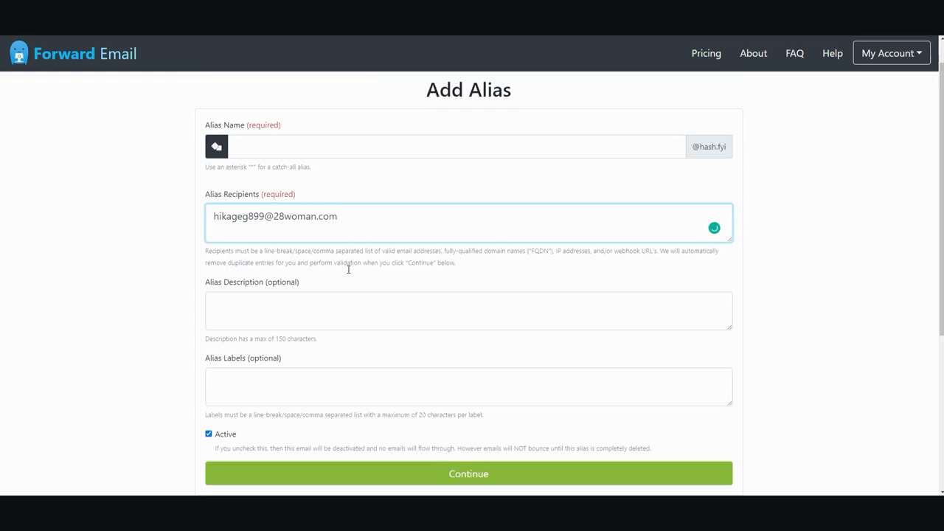
{"action": "scroll", "scroll_direction": "down", "scroll_amount": 3}
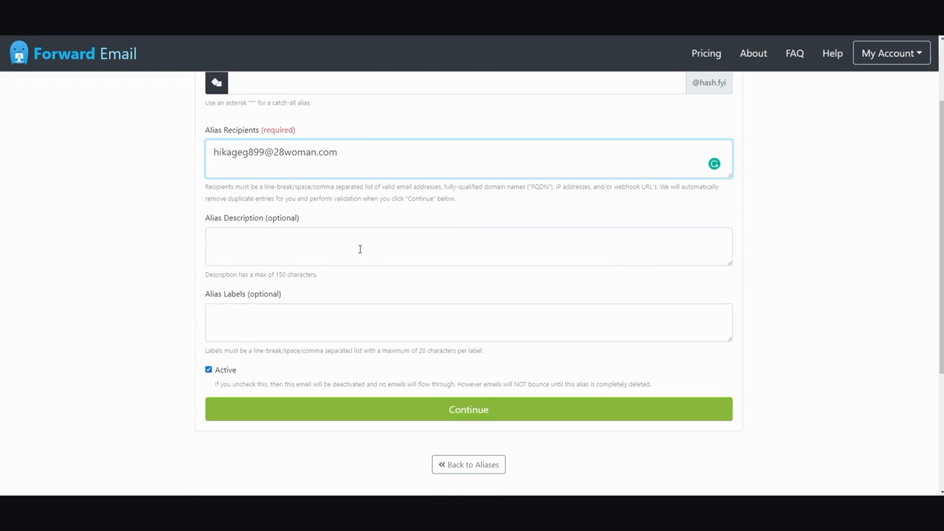
{"action": "mouse_move", "coordinate": [352, 313]}
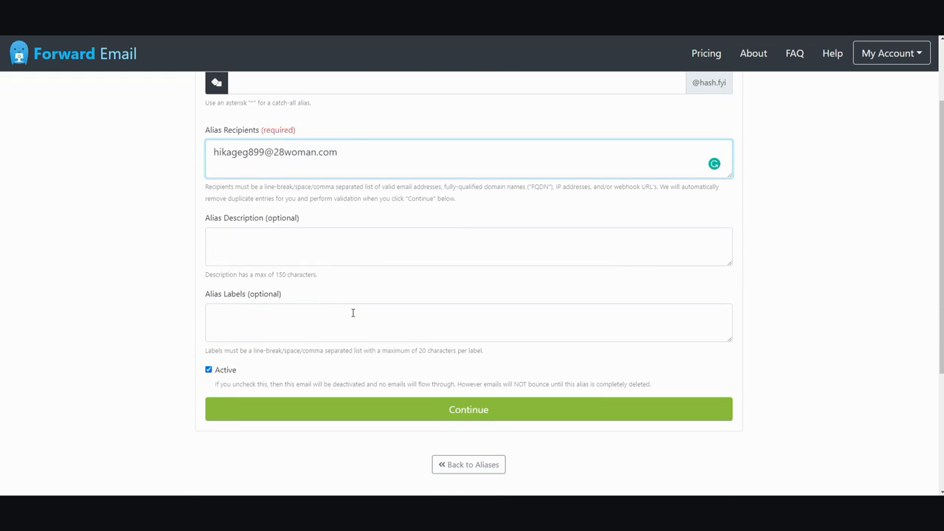
{"action": "left_click", "coordinate": [468, 409]}
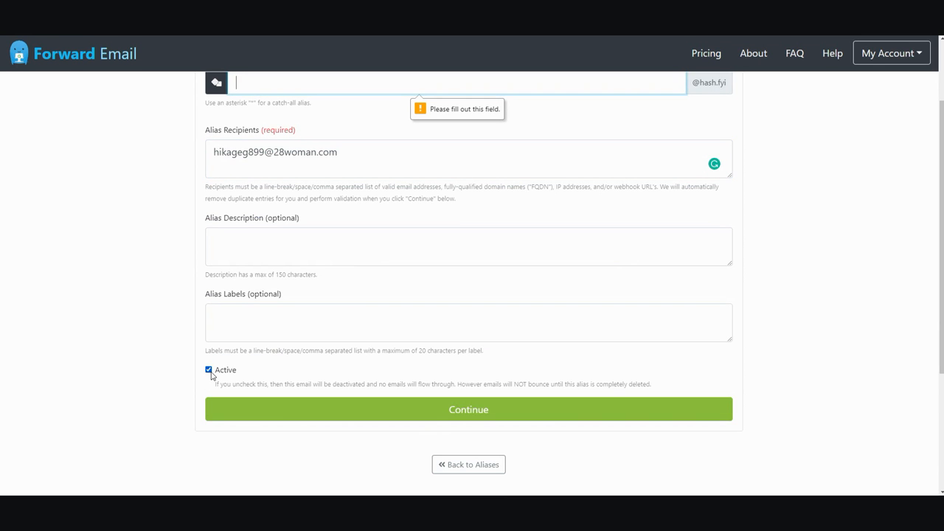
{"action": "mouse_move", "coordinate": [436, 403]}
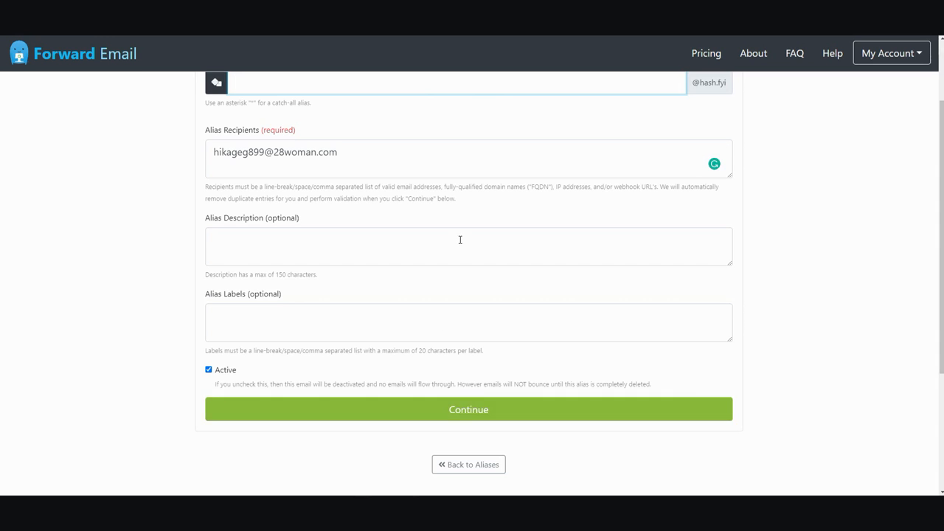
{"action": "scroll", "scroll_direction": "down", "scroll_amount": 3}
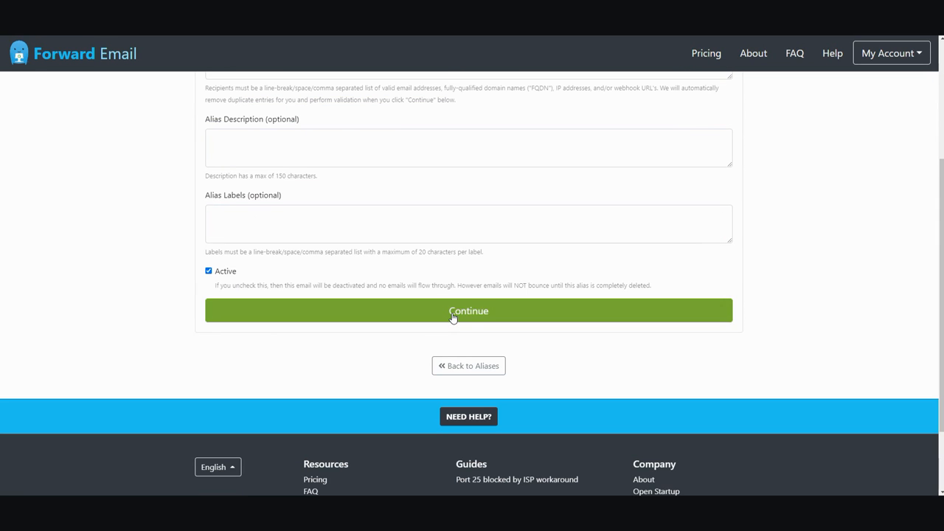
{"action": "left_click", "coordinate": [468, 310]}
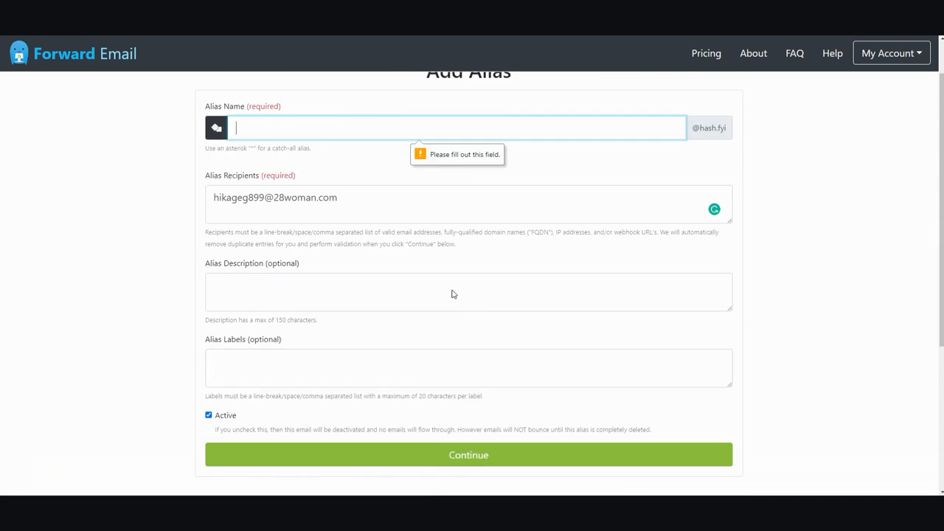
{"action": "scroll", "scroll_direction": "up", "scroll_amount": 3}
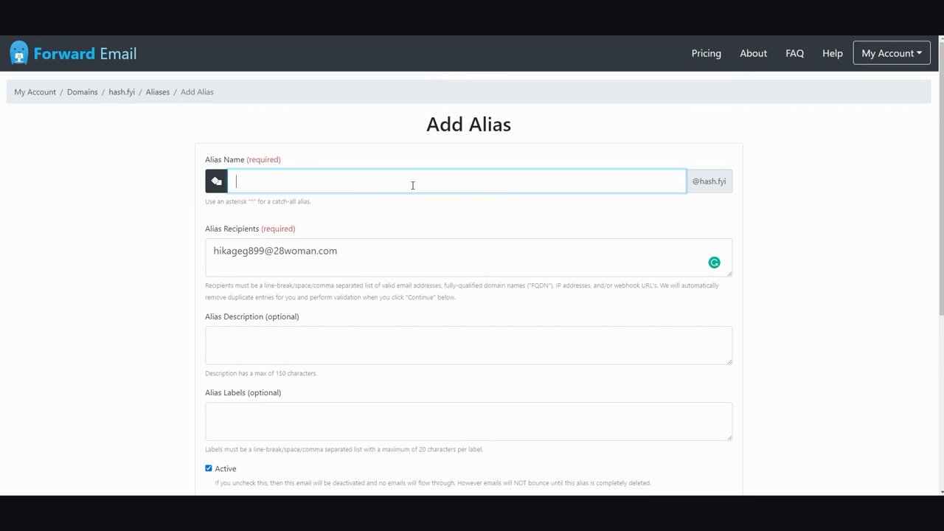
{"action": "type", "text": "Do"}
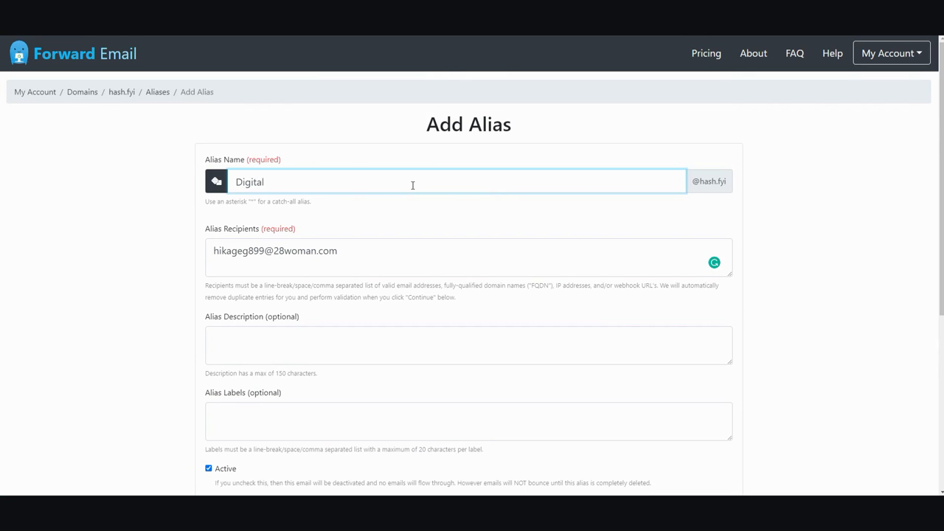
{"action": "type", "text": "Nomad"}
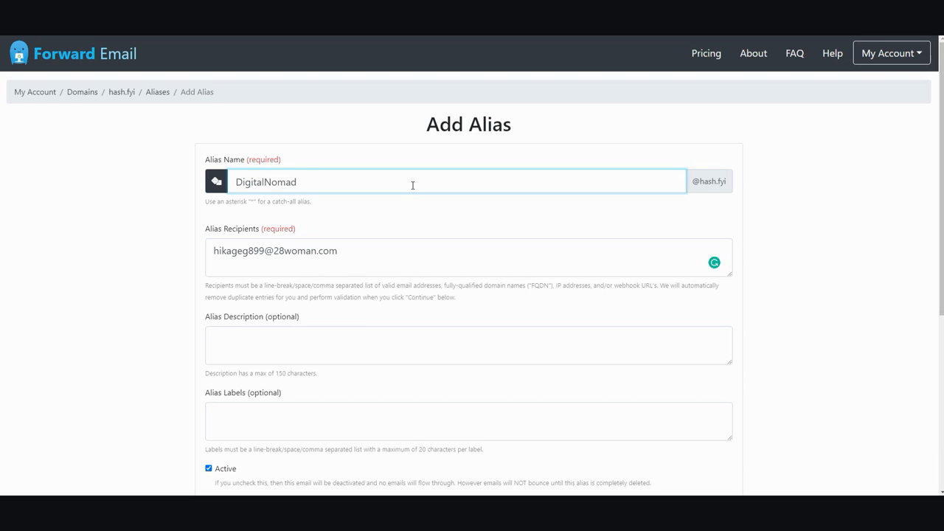
{"action": "type", "text": "Institue"}
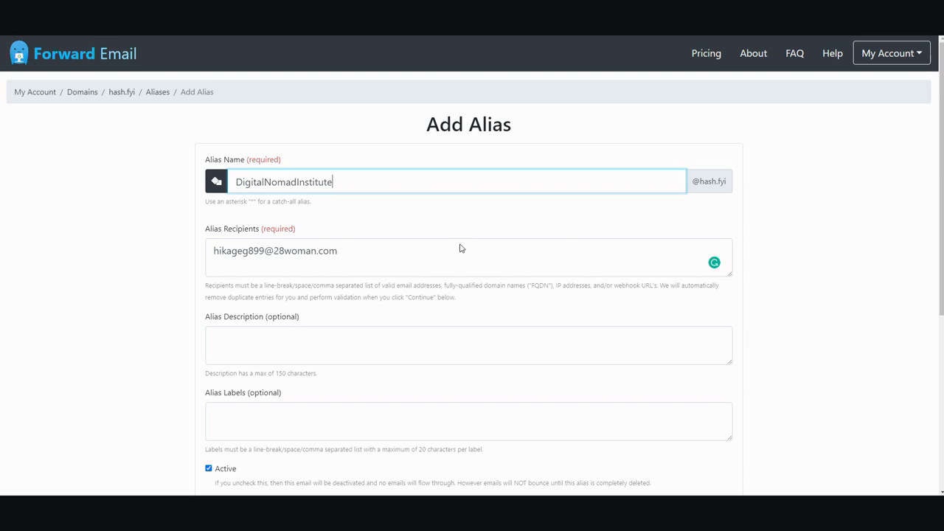
{"action": "scroll", "scroll_direction": "down", "scroll_amount": 3}
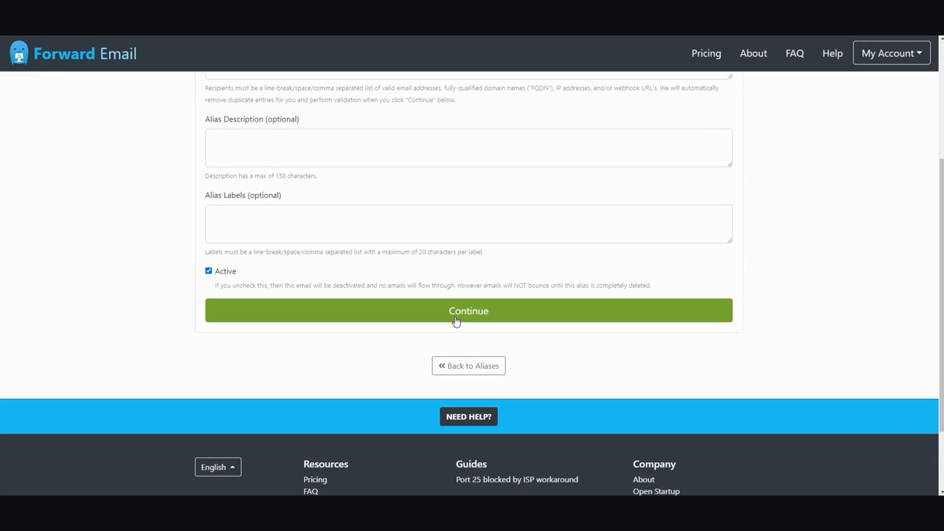
{"action": "left_click", "coordinate": [468, 310]}
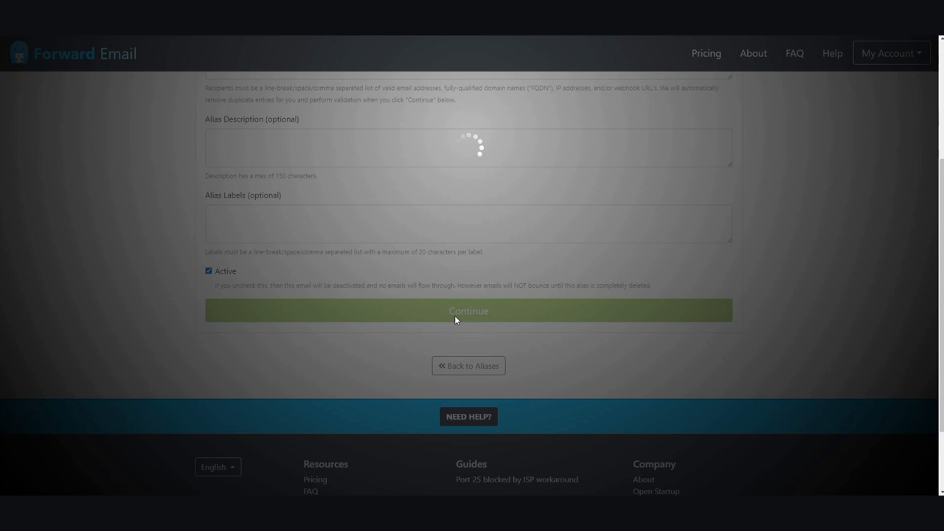
{"action": "left_click", "coordinate": [468, 310]}
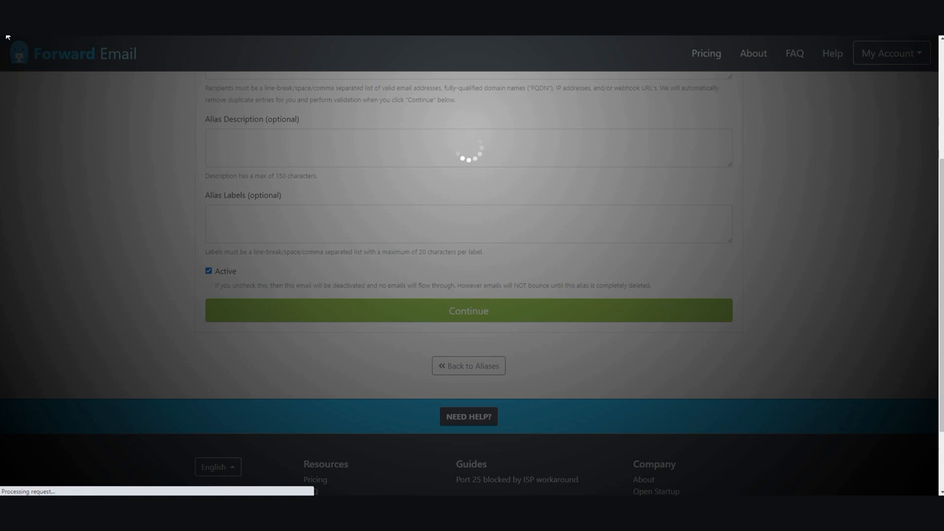
{"action": "left_click", "coordinate": [469, 310]}
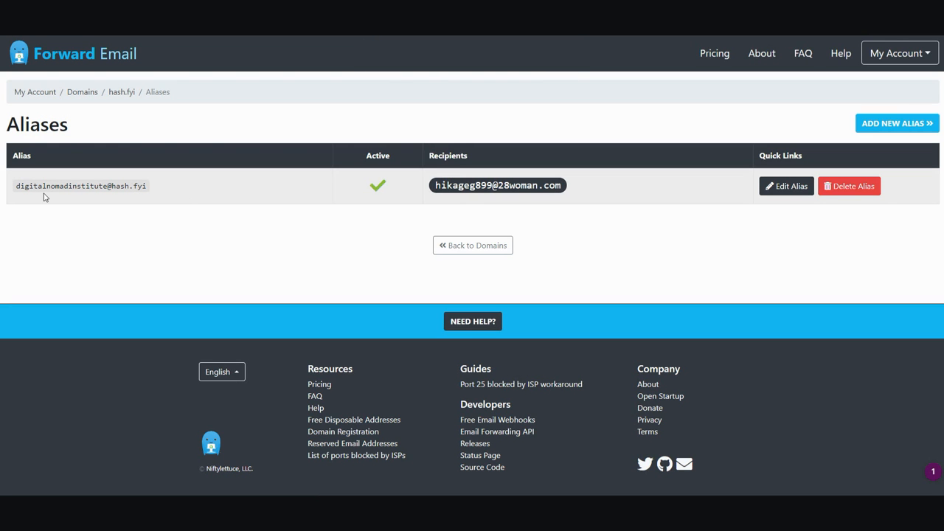
{"action": "mouse_move", "coordinate": [89, 189]}
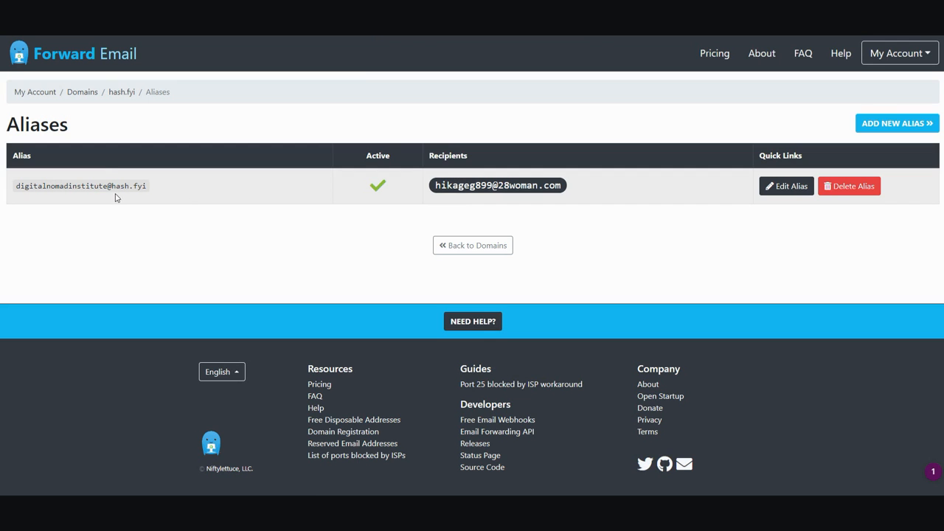
{"action": "mouse_move", "coordinate": [80, 185]}
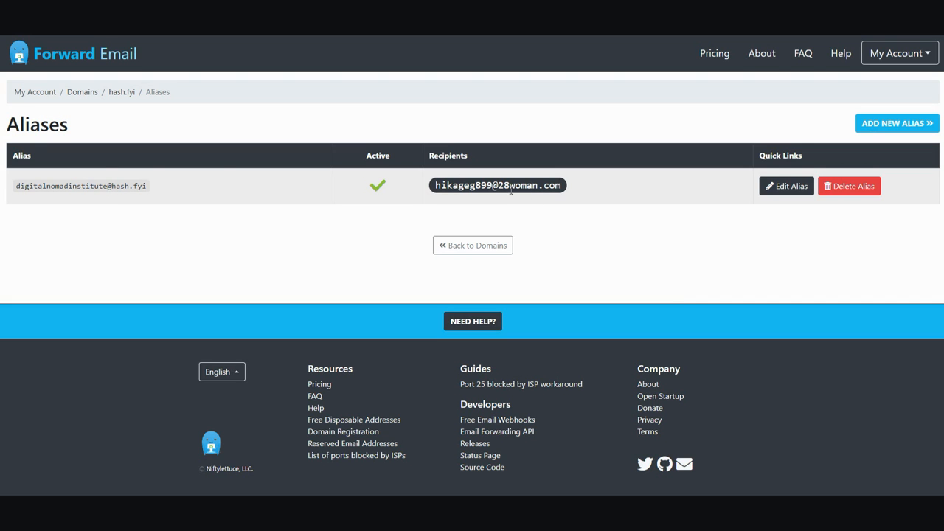
{"action": "mouse_move", "coordinate": [81, 186]}
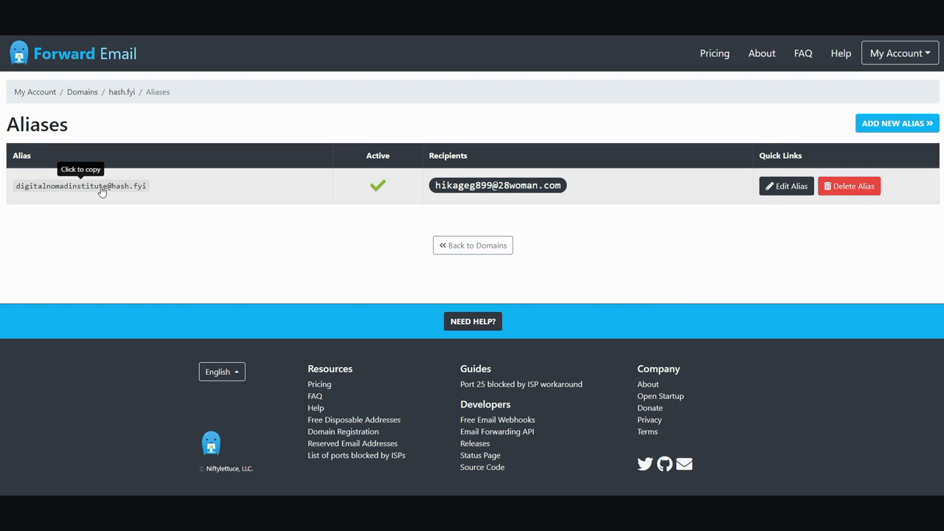
{"action": "mouse_move", "coordinate": [79, 190]}
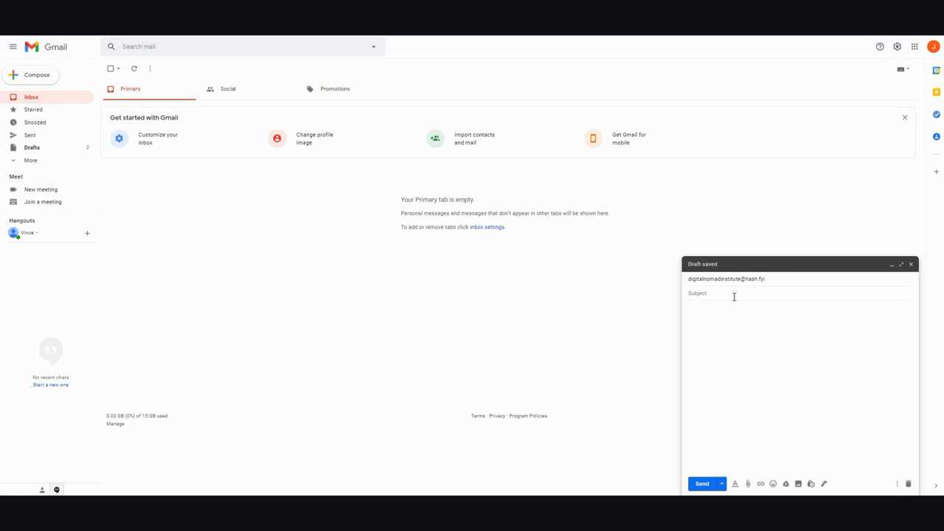
Enter 'Test' as the subject of the email to the alias.
{"action": "type", "text": "Test"}
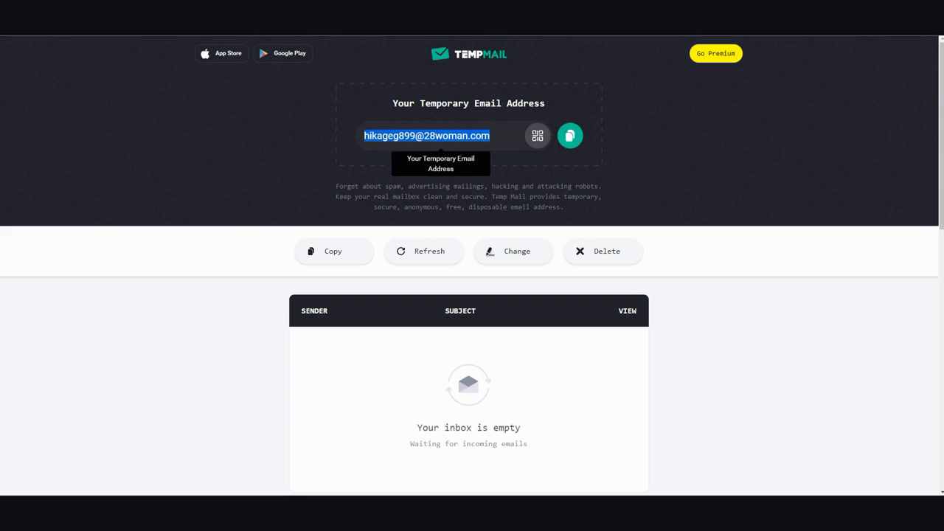
{"action": "mouse_move", "coordinate": [431, 383]}
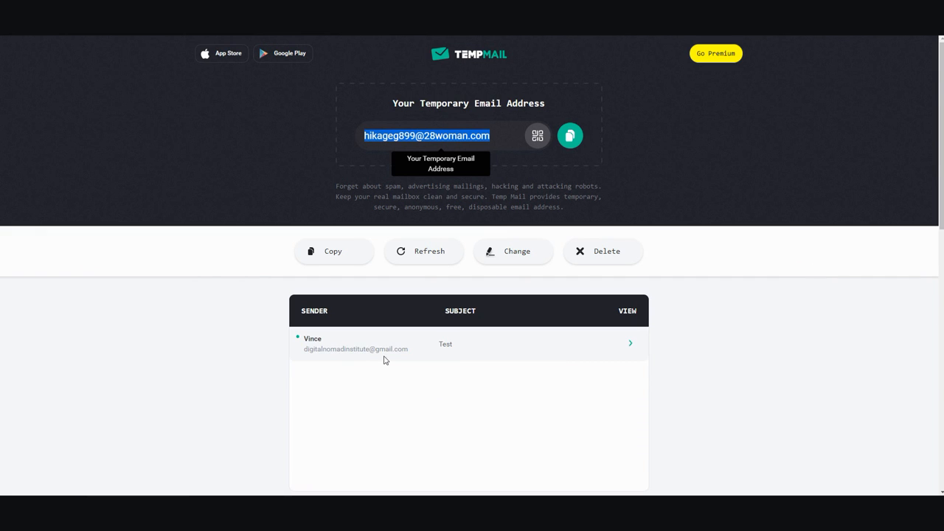
{"action": "mouse_move", "coordinate": [338, 344]}
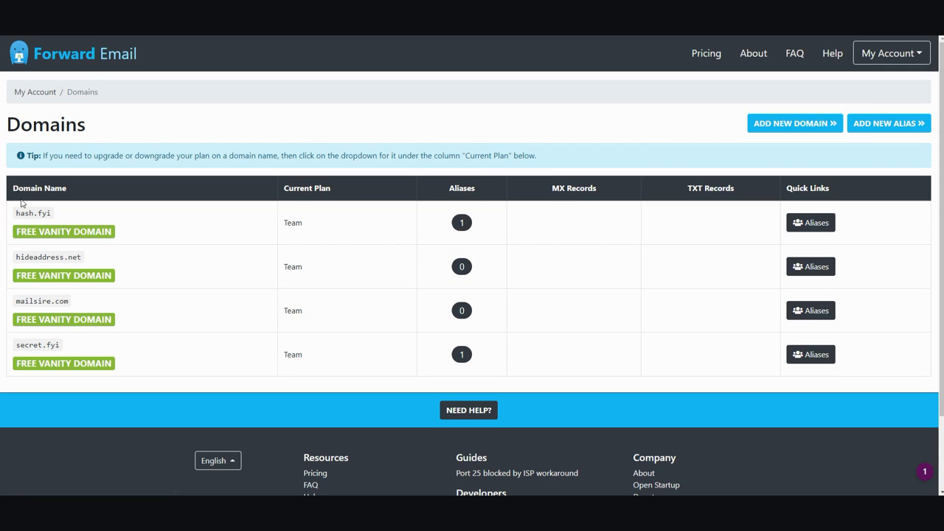
{"action": "mouse_move", "coordinate": [72, 211]}
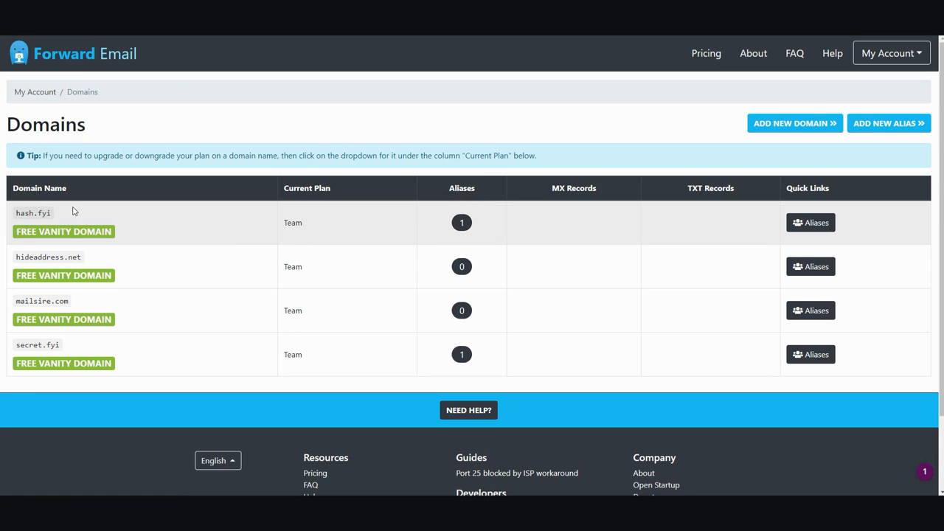
Open the hash.fyi aliases page from its alias count badge on Domains.
{"action": "left_click", "coordinate": [462, 223]}
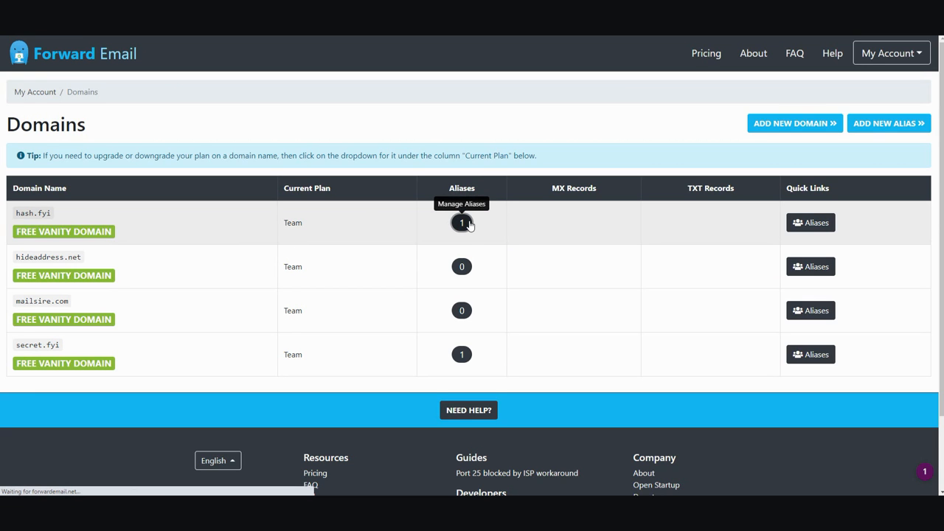
{"action": "left_click", "coordinate": [461, 222]}
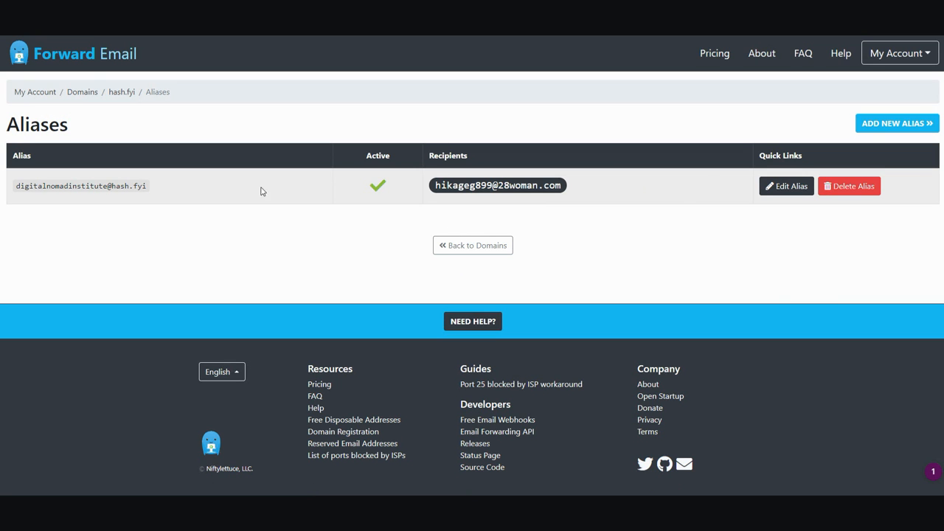
{"action": "mouse_move", "coordinate": [31, 182]}
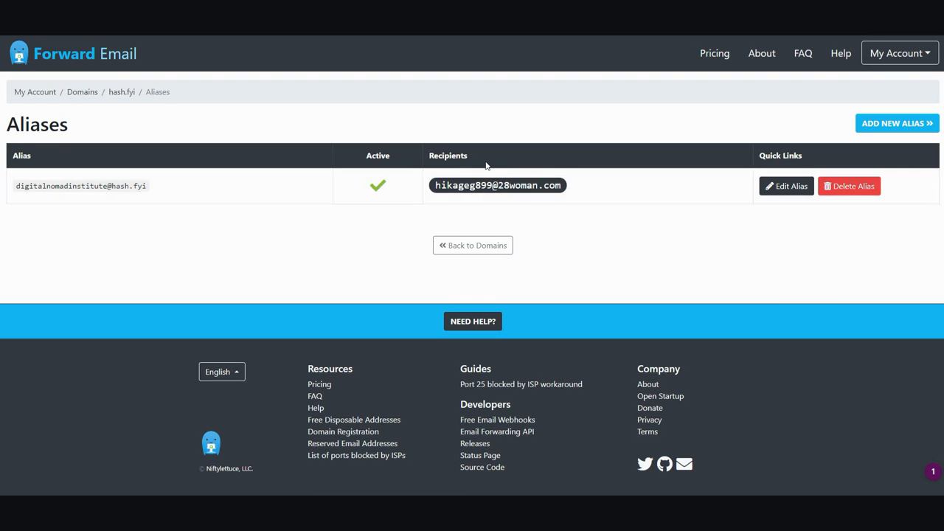
{"action": "mouse_move", "coordinate": [506, 153]}
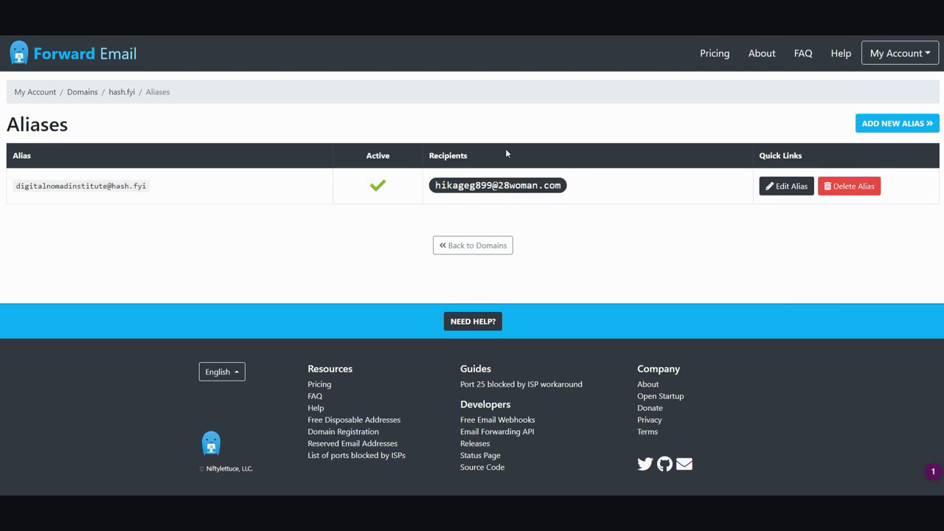
{"action": "mouse_move", "coordinate": [650, 165]}
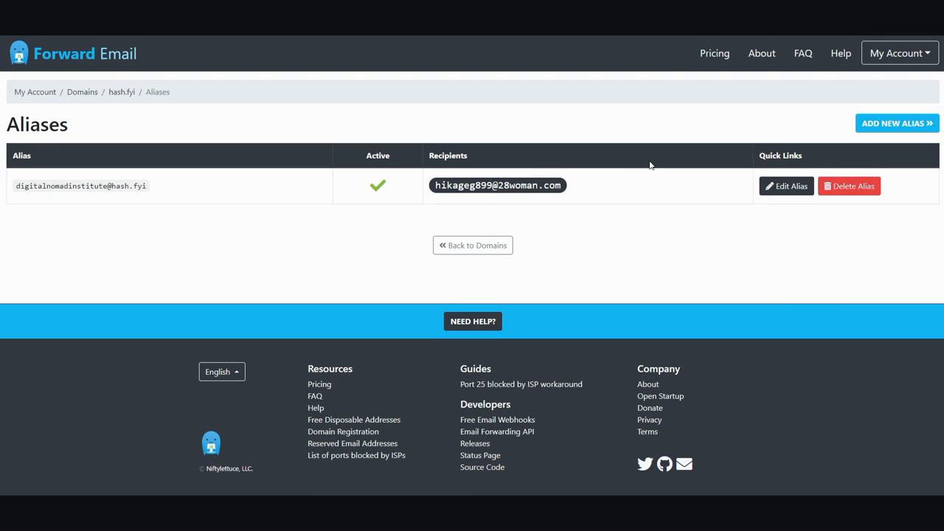
{"action": "mouse_move", "coordinate": [450, 108]}
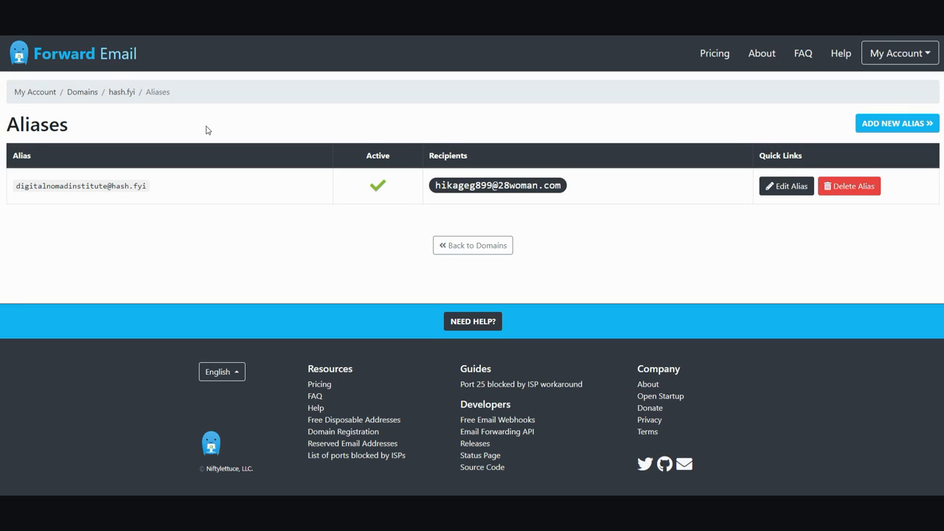
{"action": "mouse_move", "coordinate": [586, 156]}
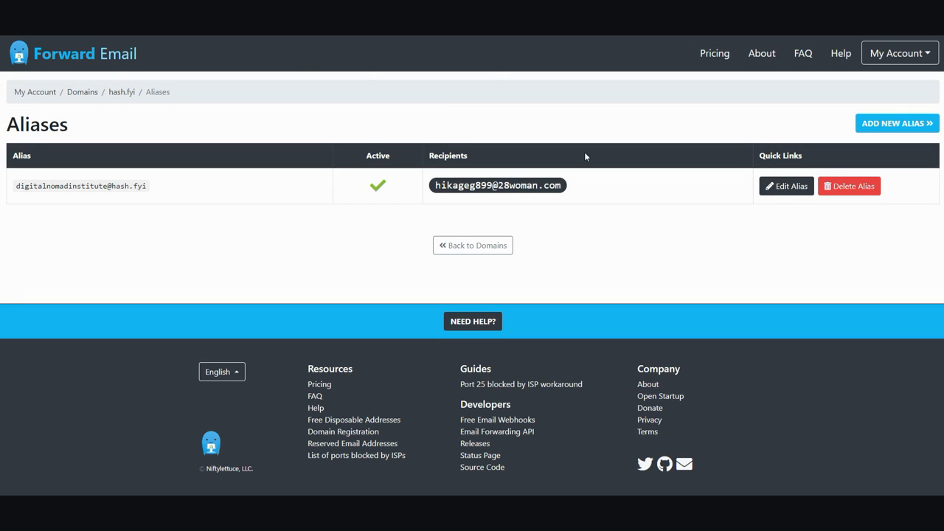